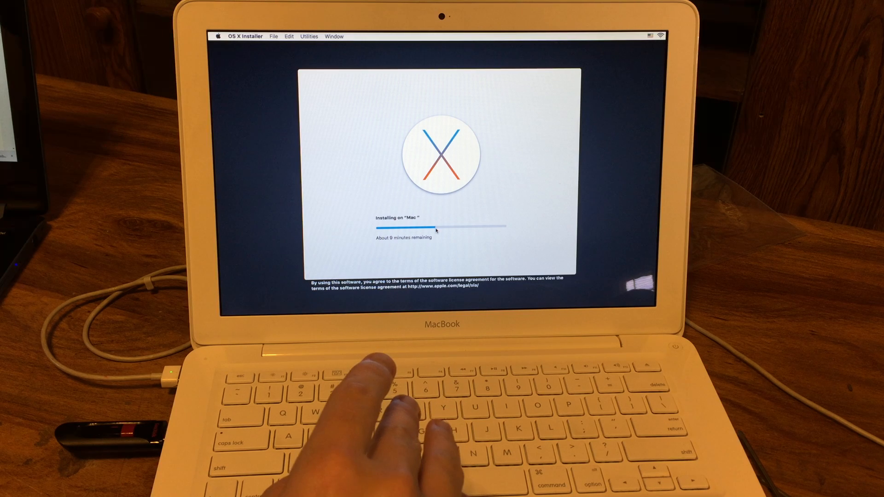
{"action": "mouse_move", "coordinate": [395, 395]}
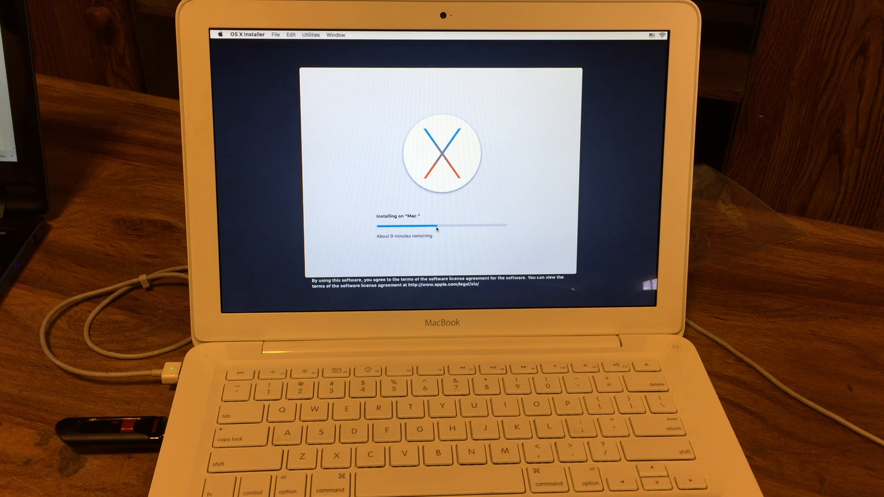
{"action": "mouse_move", "coordinate": [443, 164]}
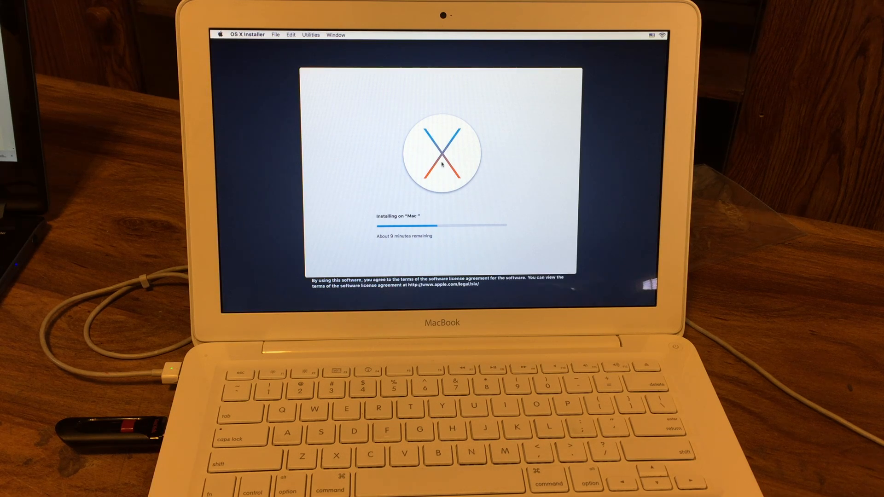